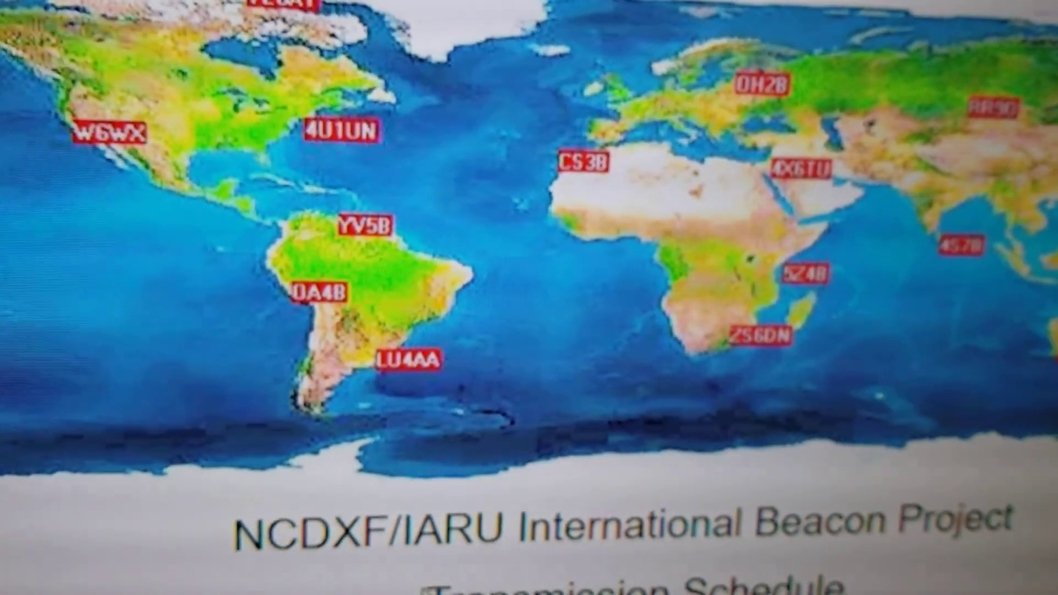
pyautogui.scroll(-3)
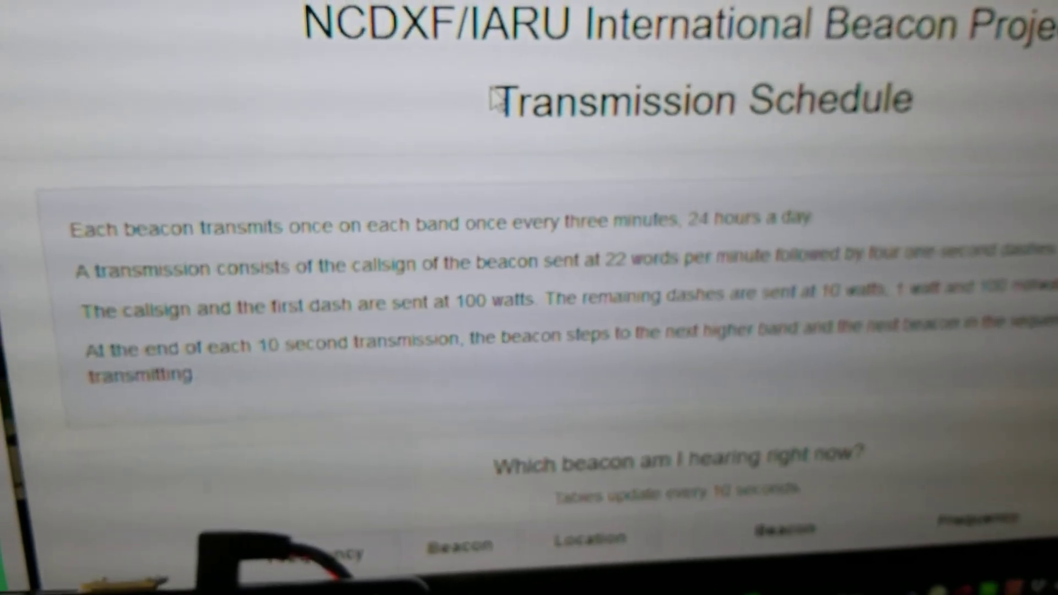
pyautogui.scroll(-3)
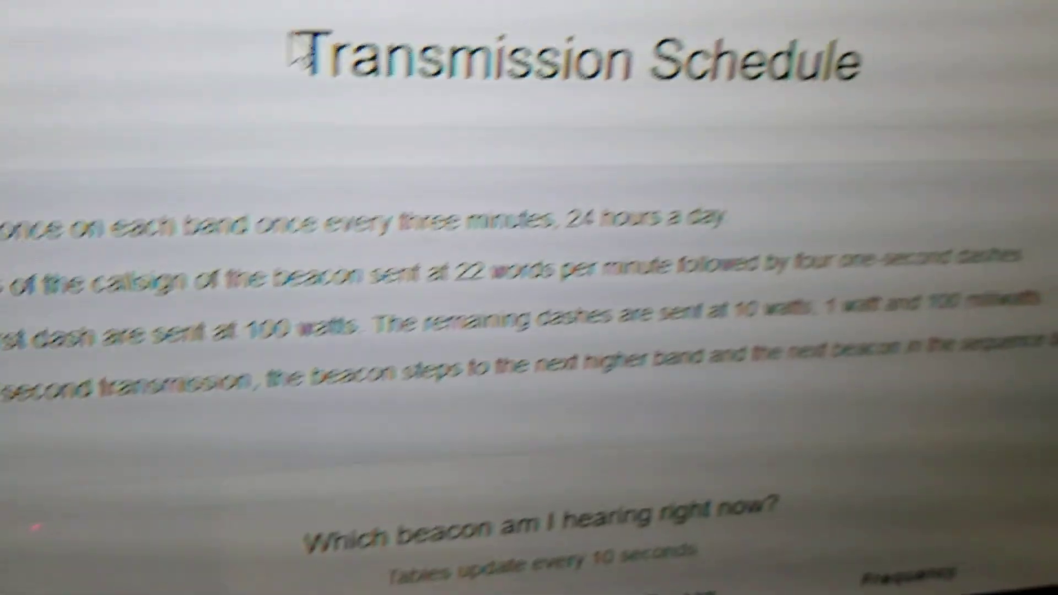
pyautogui.scroll(-3)
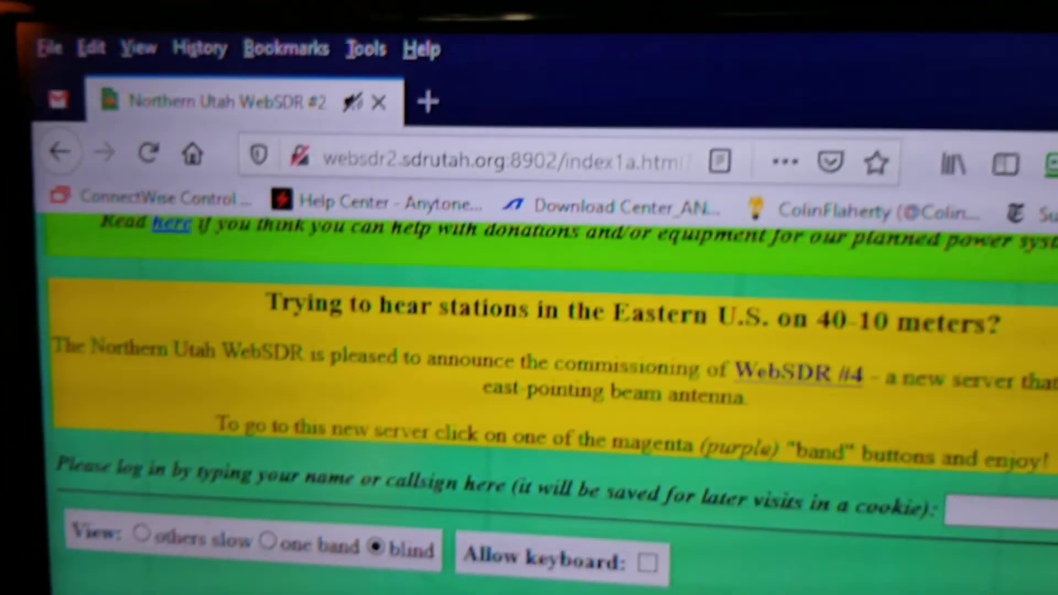
pyautogui.scroll(-3)
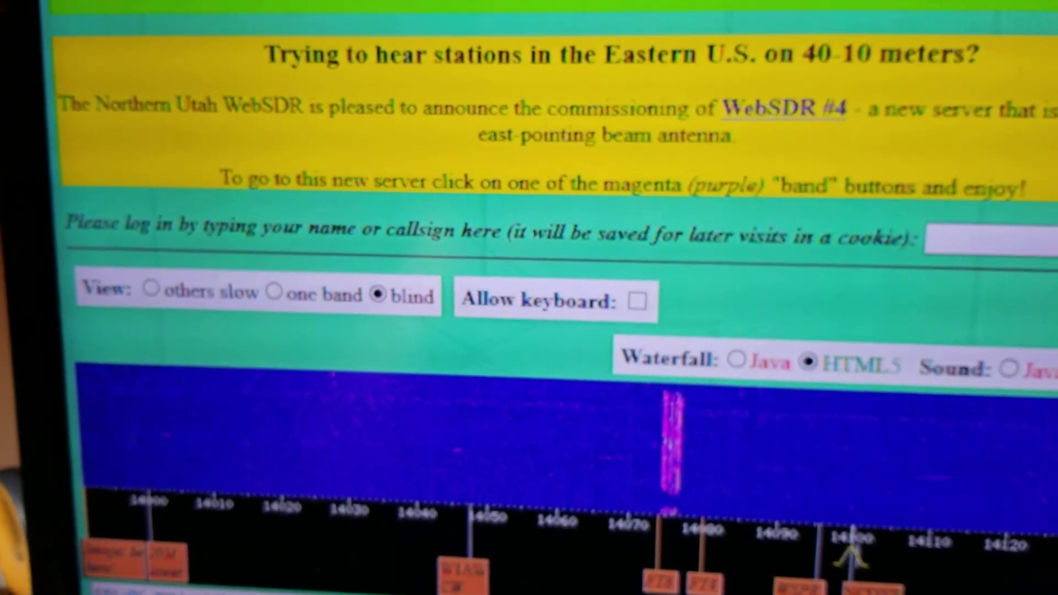
pyautogui.scroll(-3)
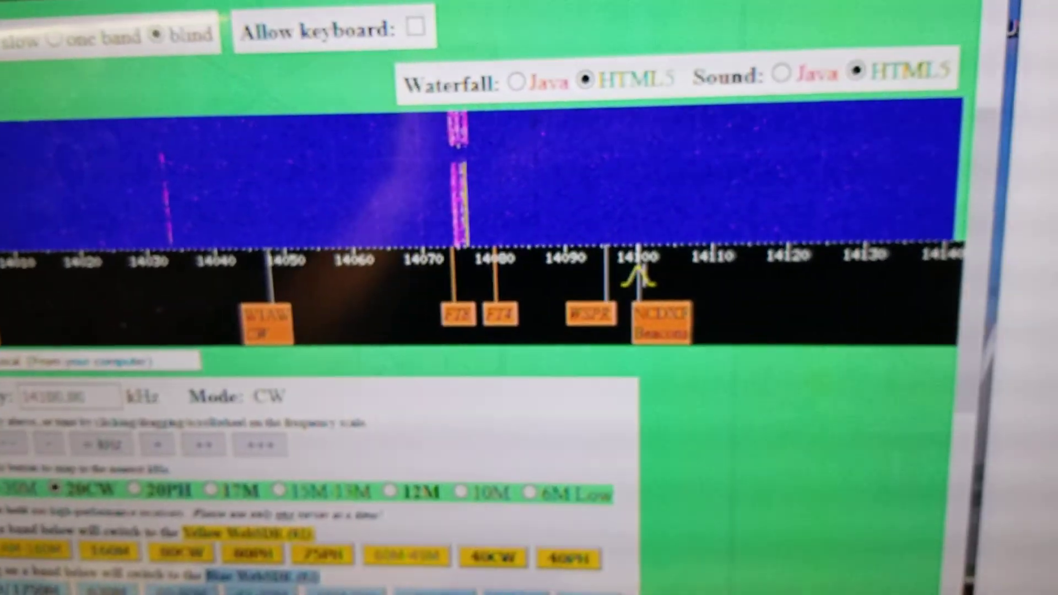
pyautogui.scroll(-3)
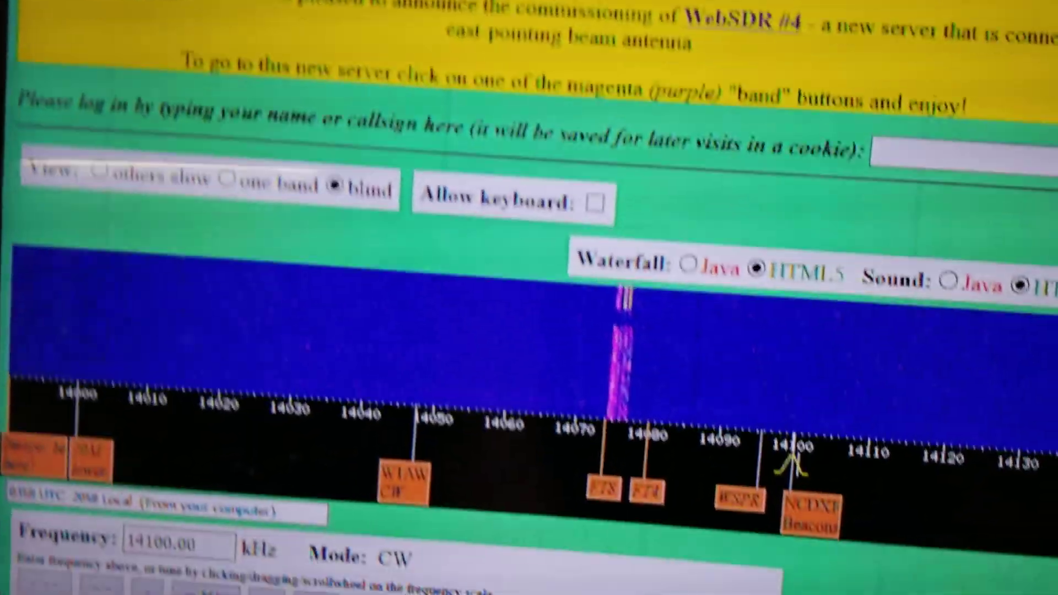
pyautogui.scroll(-3)
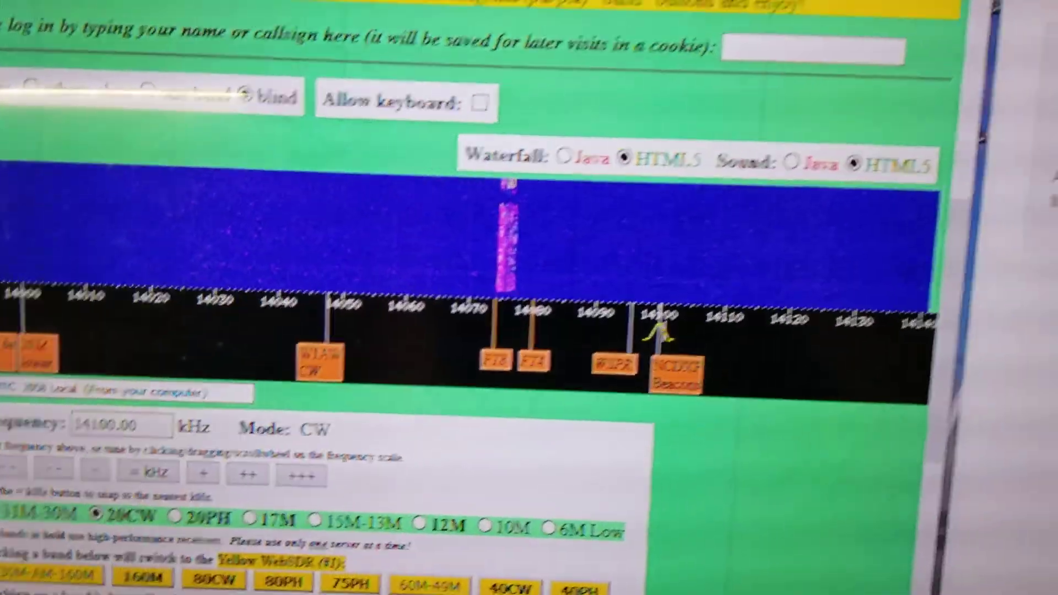